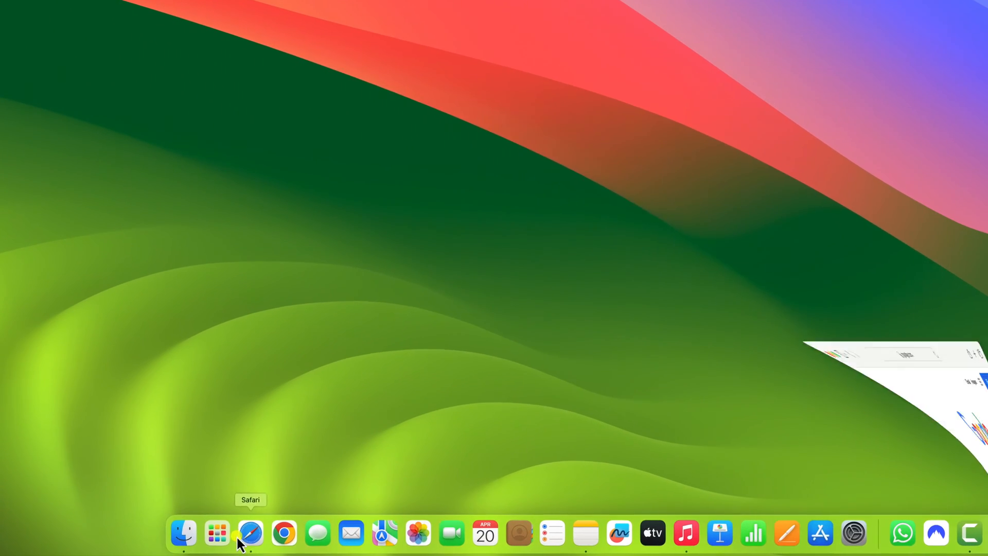
Step: Launch Safari and search Google for 'Microsoft Edge'
click(250, 533)
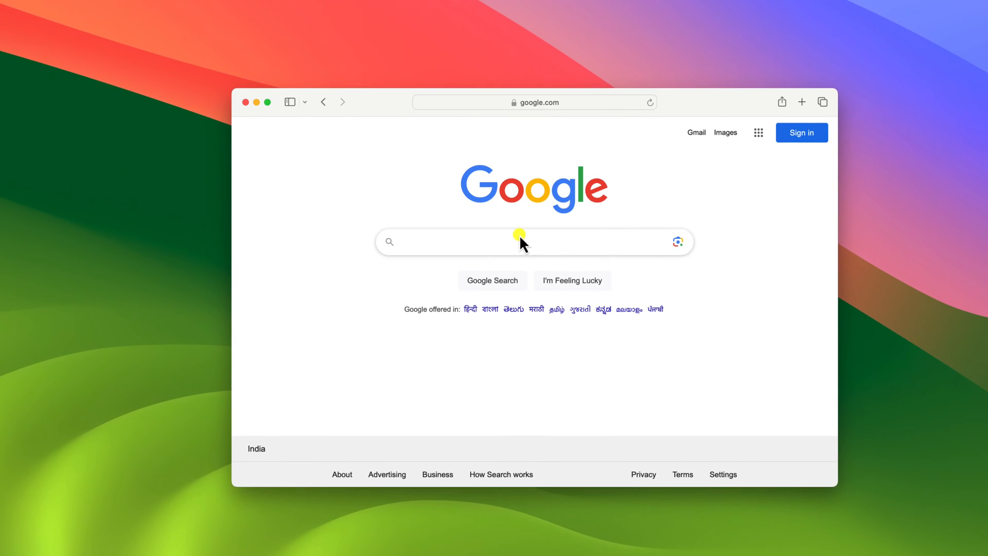
click(520, 241)
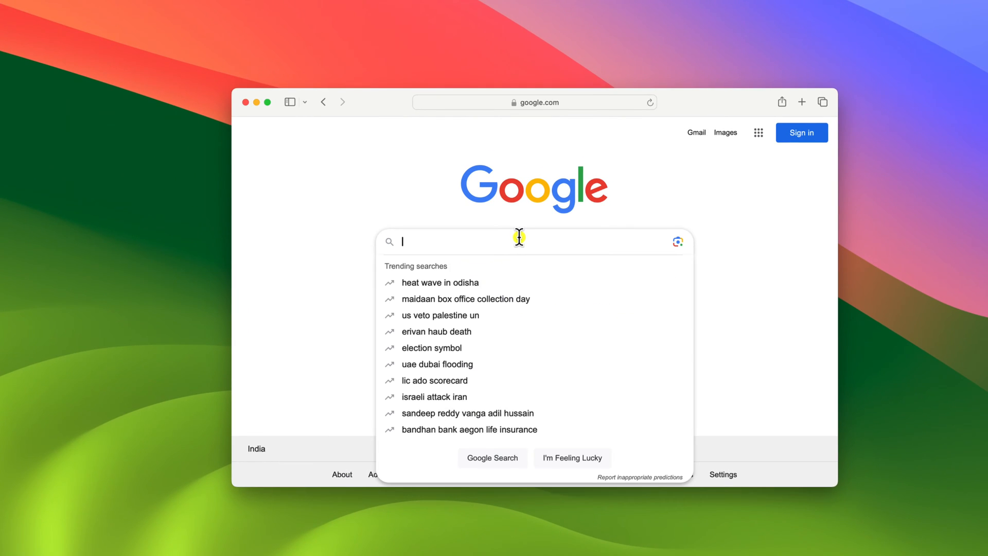
text(Microsoft Edge)
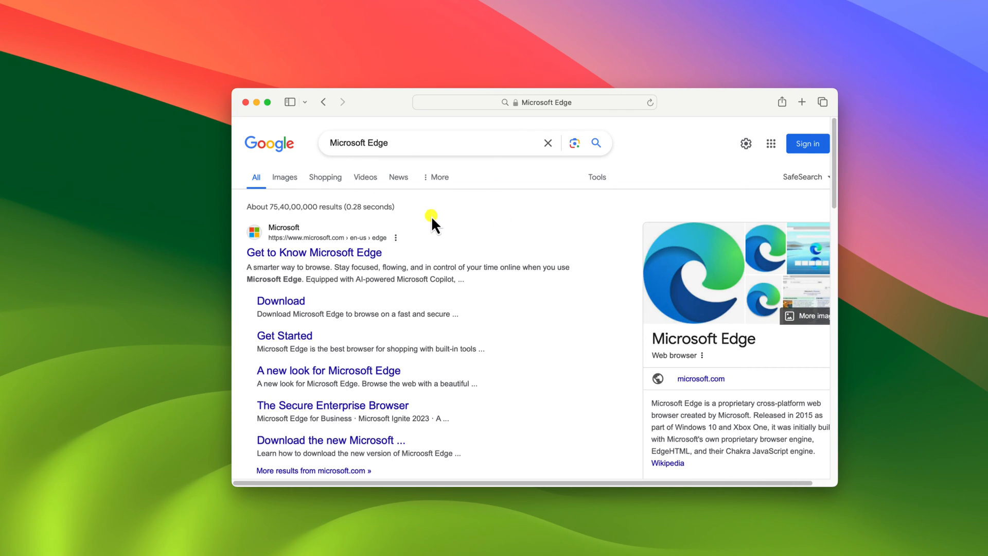
mouse_move(331, 256)
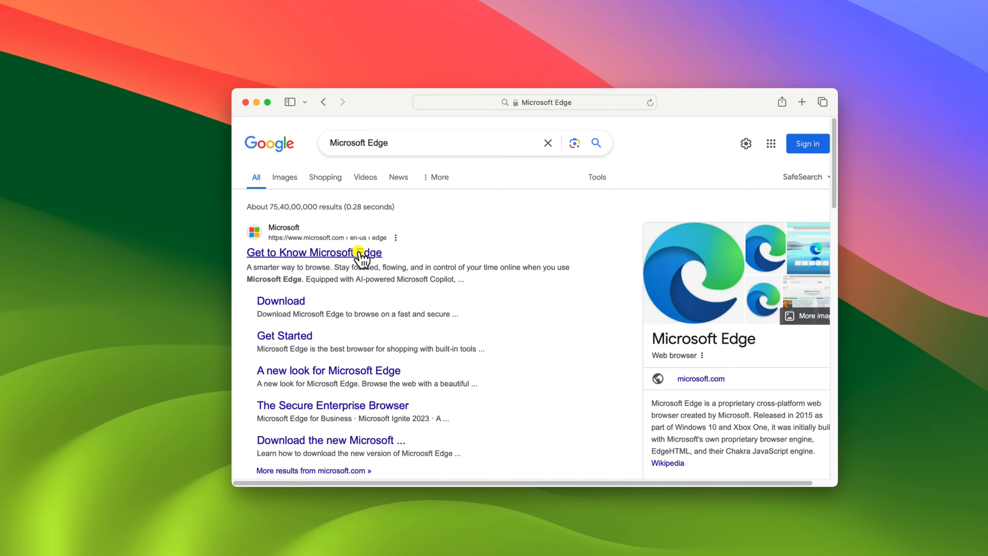
Step: Open the 'Get to Know Microsoft Edge' result and scroll down to the new-look section
click(314, 252)
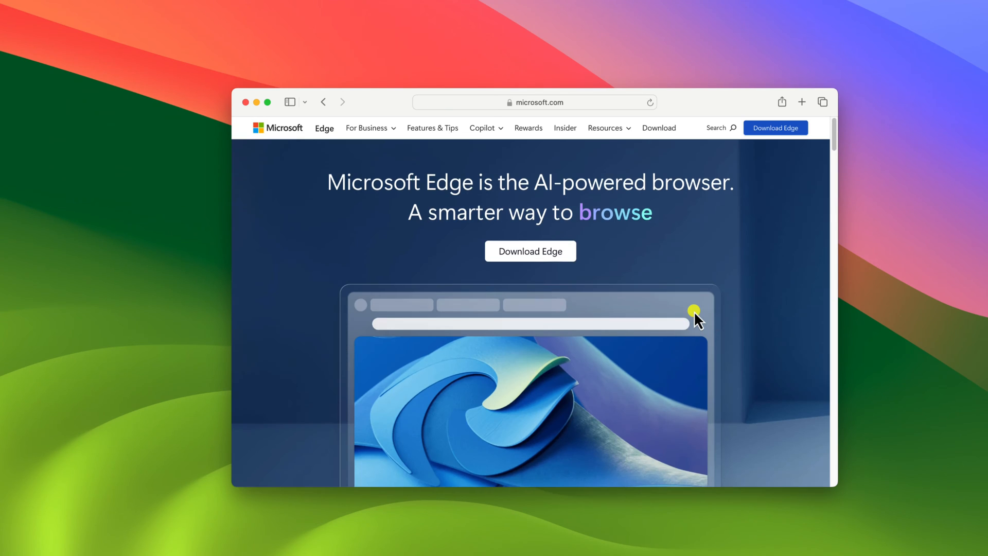
scroll(down, 3)
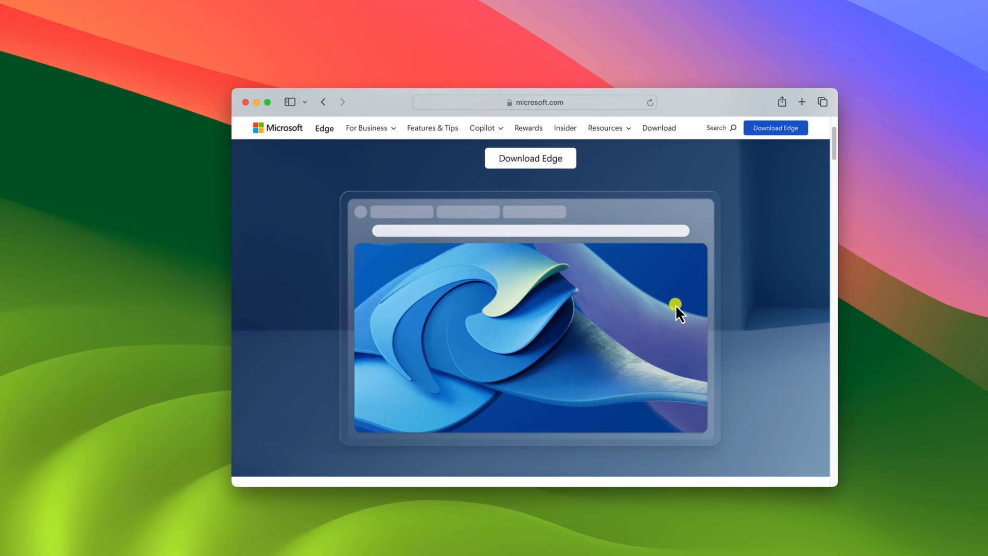
scroll(down, 3)
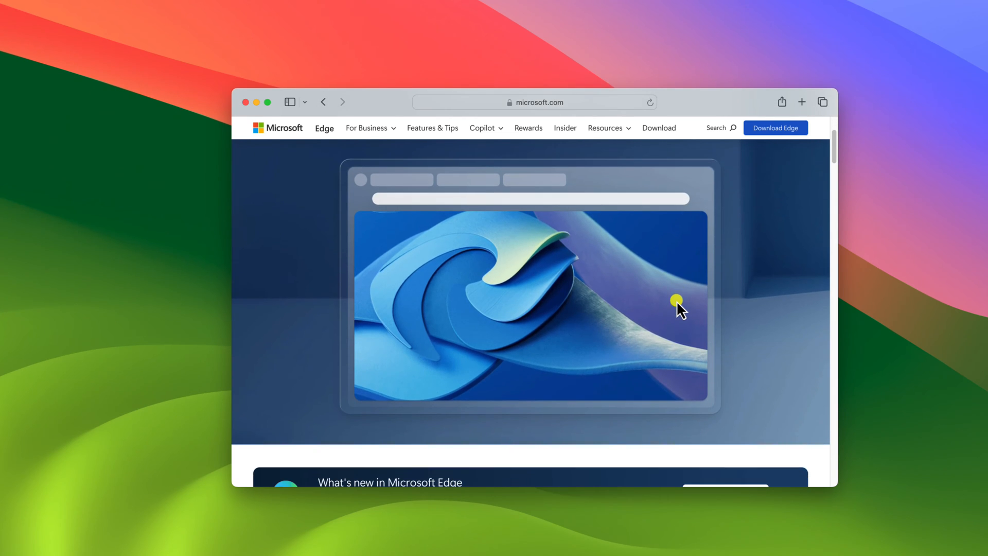
scroll(down, 3)
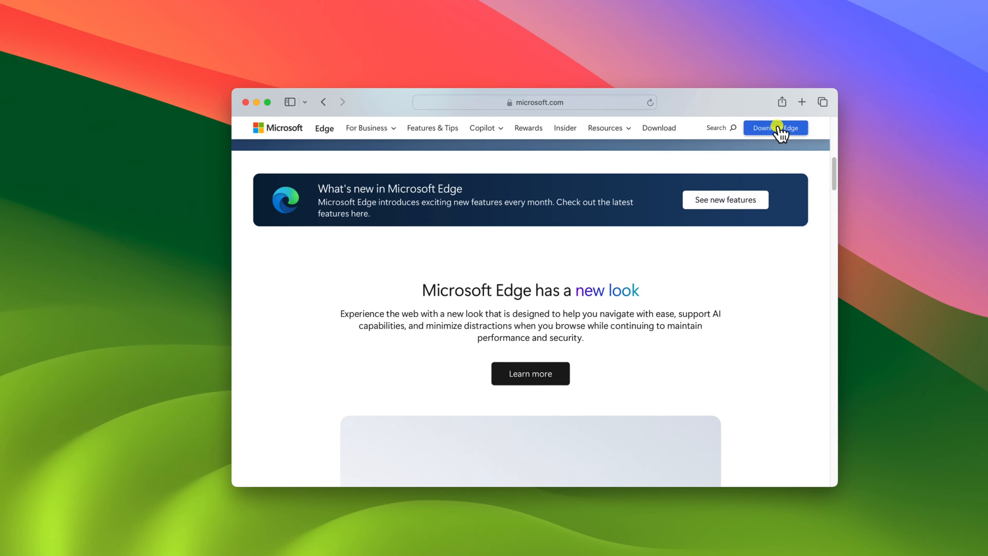
Step: Accept the licence terms to download MicrosoftEdge-124.0.2478.51.pkg and check the Downloads list
click(776, 127)
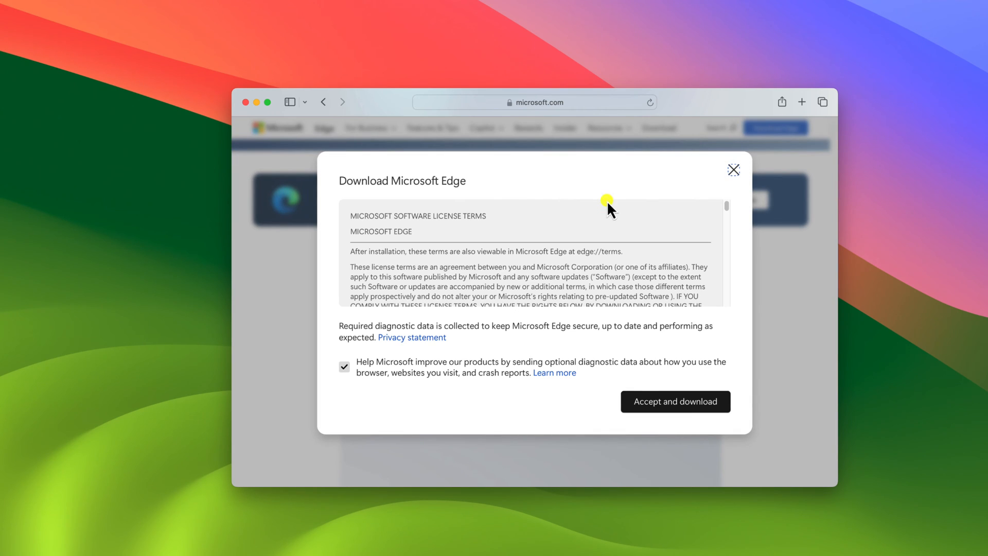
mouse_move(349, 238)
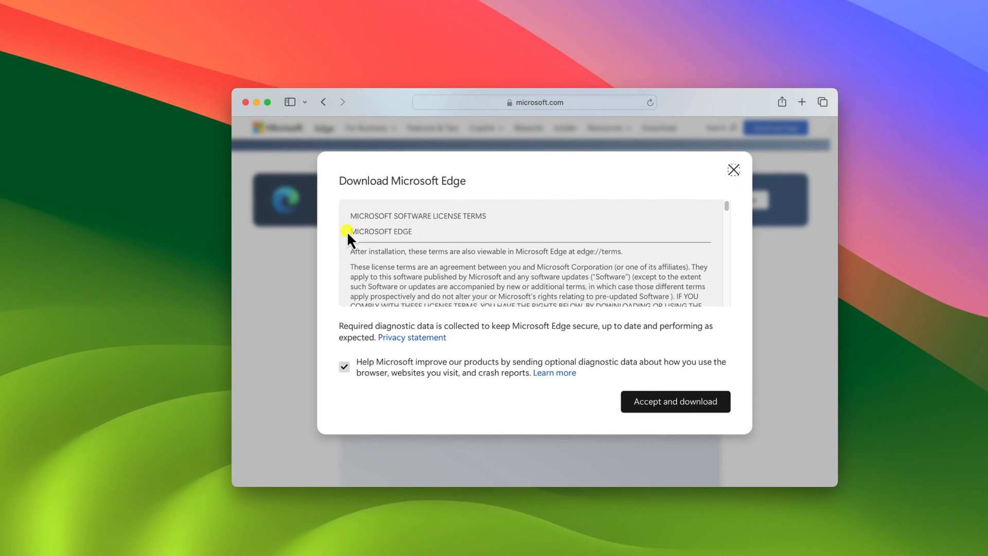
mouse_move(561, 261)
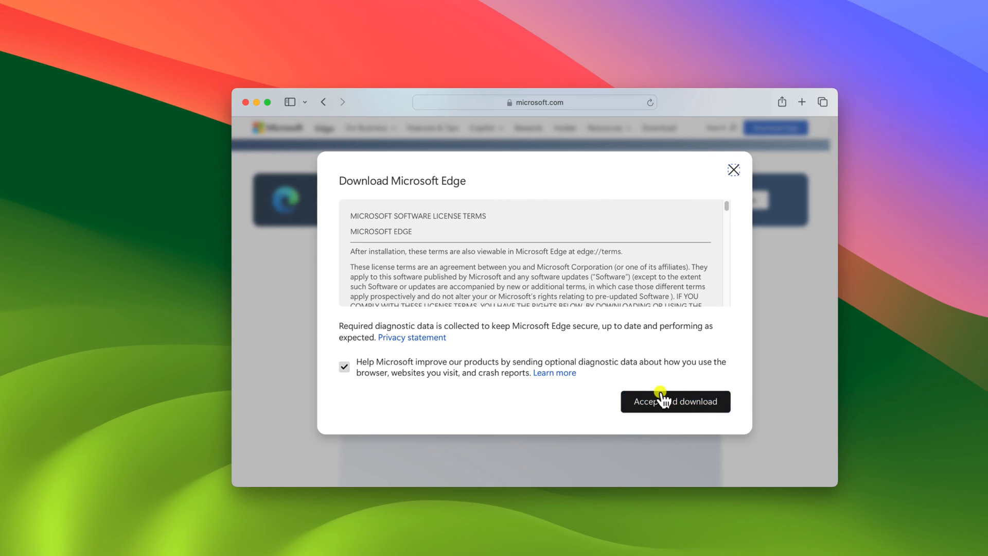
click(674, 402)
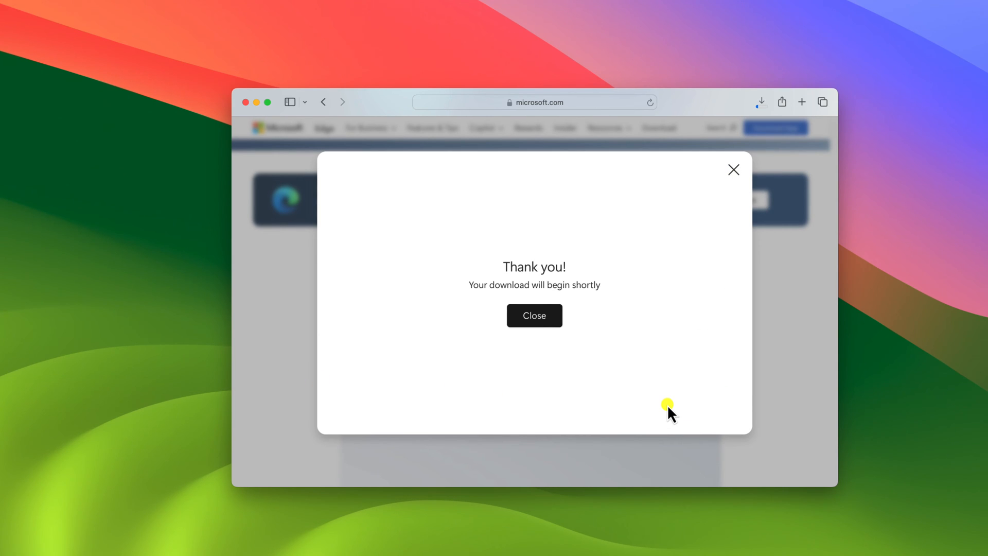
click(760, 101)
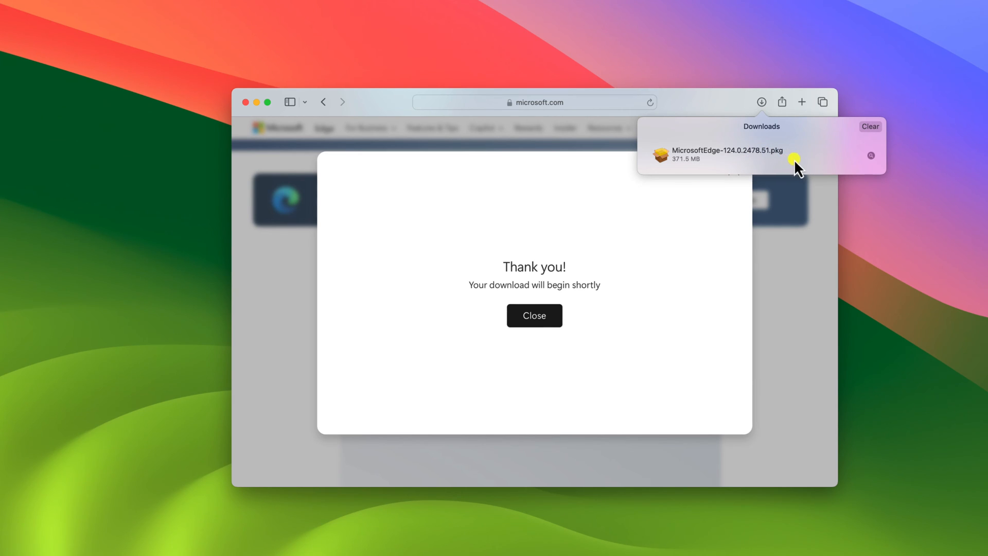
Step: Open the Edge .pkg installer and continue past the Introduction to Installation Type
click(731, 154)
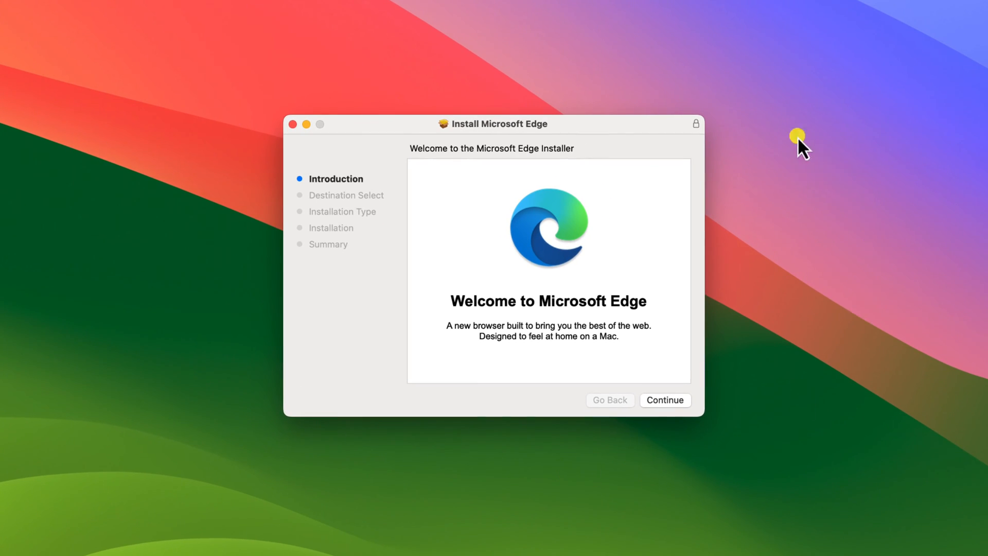
mouse_move(686, 373)
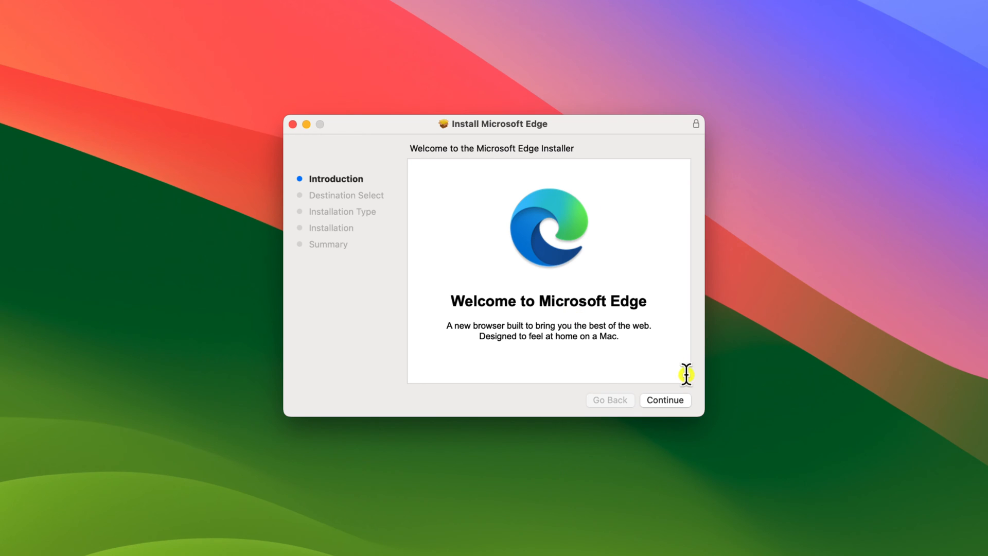
click(664, 400)
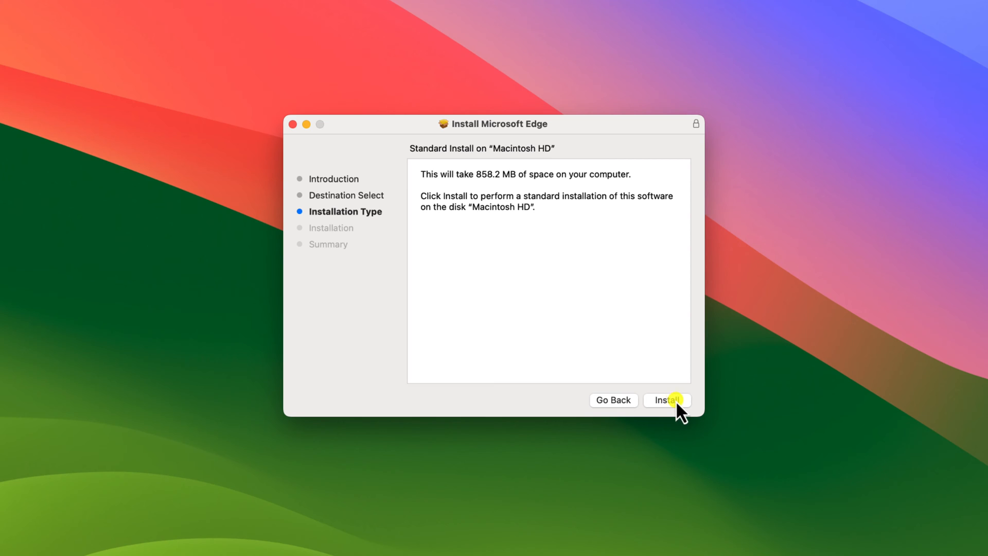
Step: Install Edge on Macintosh HD, authorising with the admin password
click(666, 399)
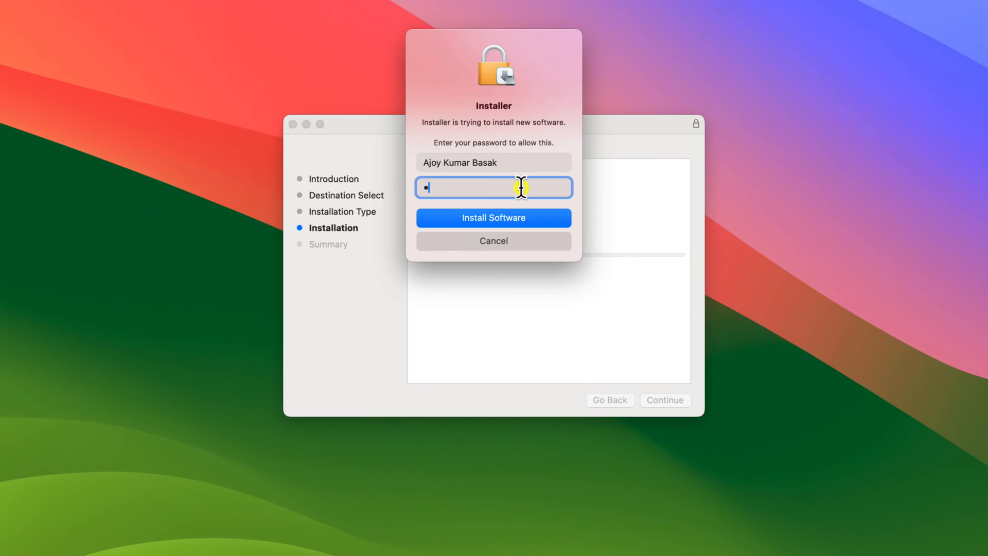
text(•)
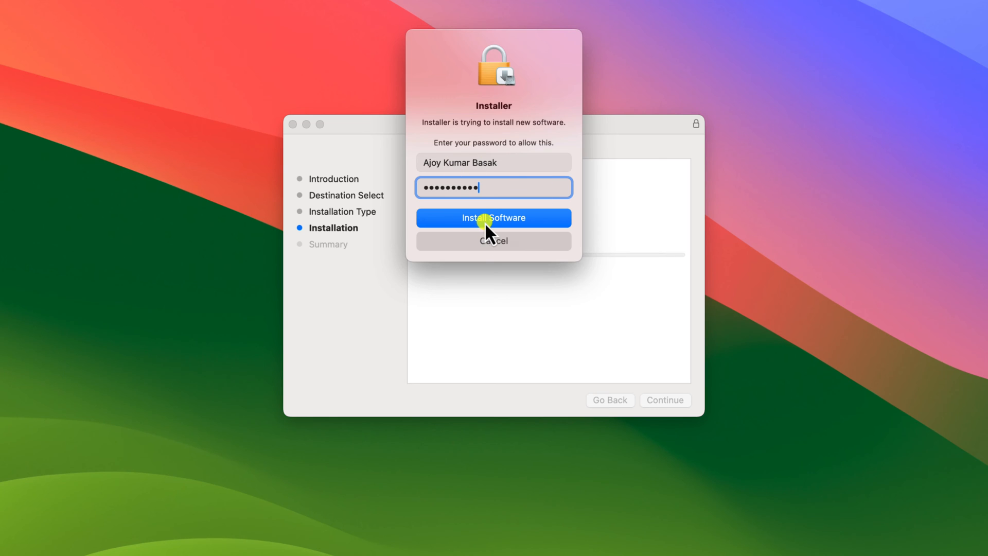
click(494, 217)
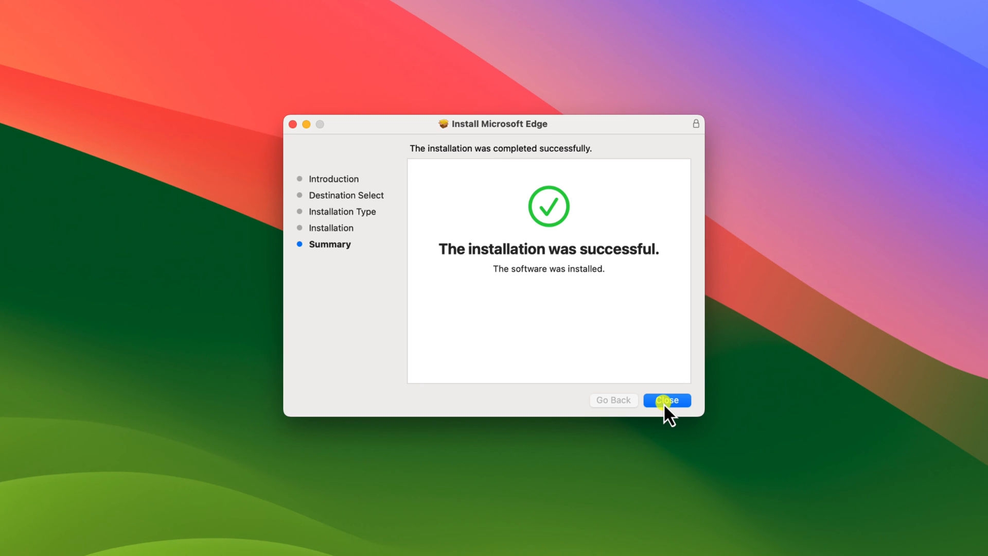
Step: Close the Installer and move the Edge installer package to the Bin
click(666, 400)
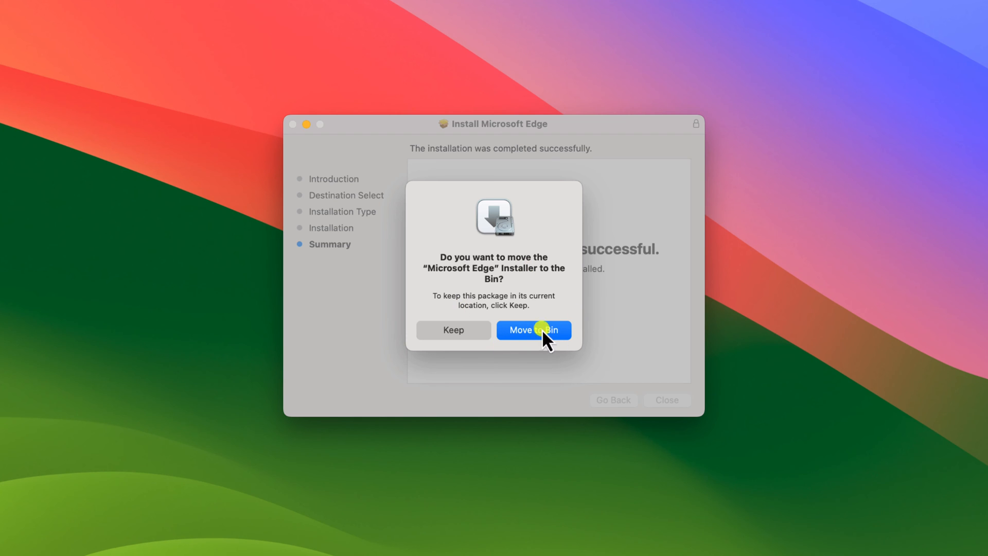
click(534, 330)
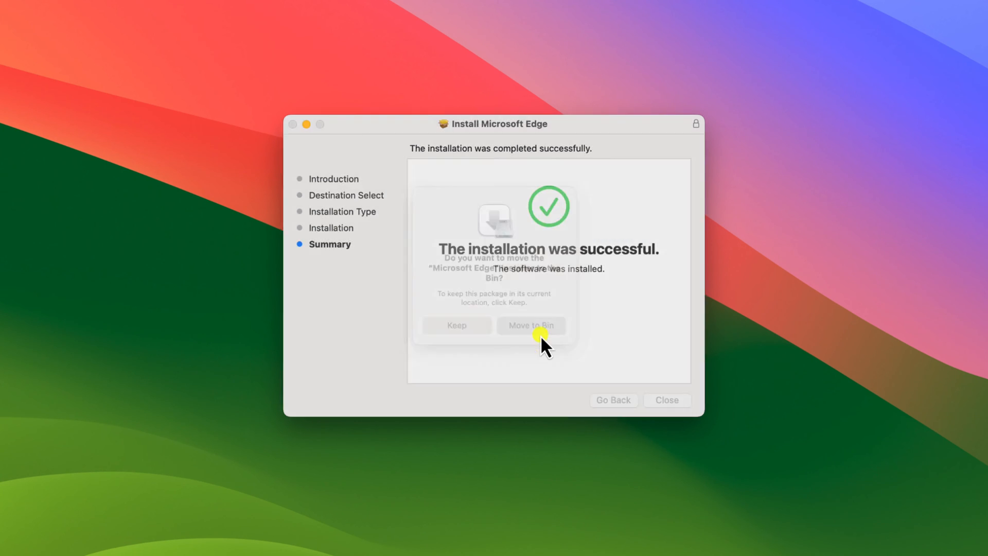
click(530, 326)
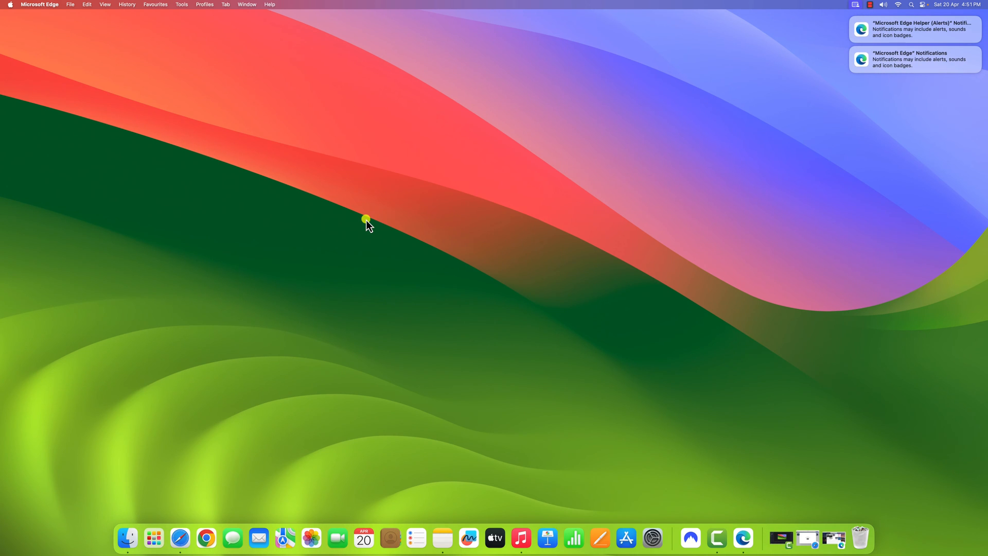
mouse_move(155, 538)
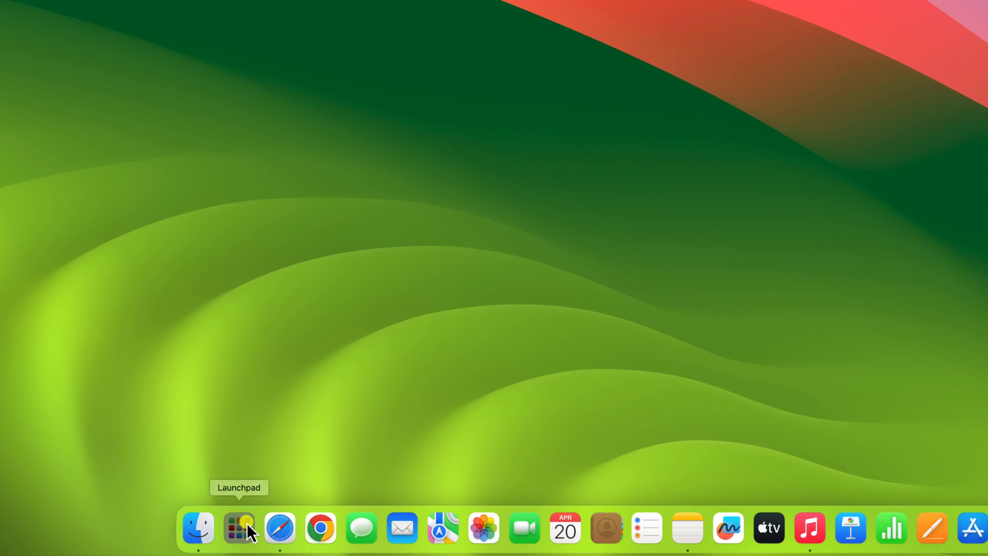
Step: Open Launchpad from the Dock to show the installed apps, including Microsoft Edge
click(238, 528)
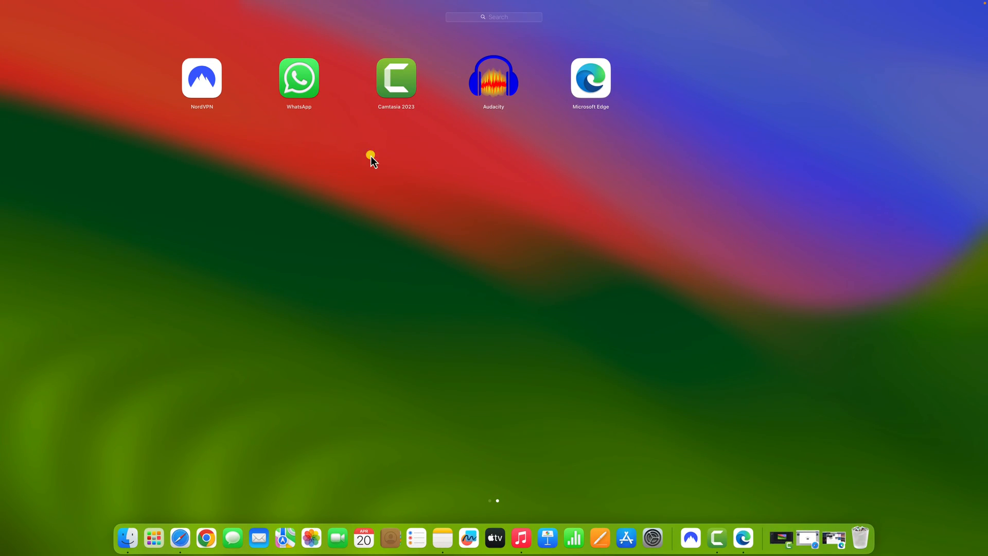
mouse_move(578, 95)
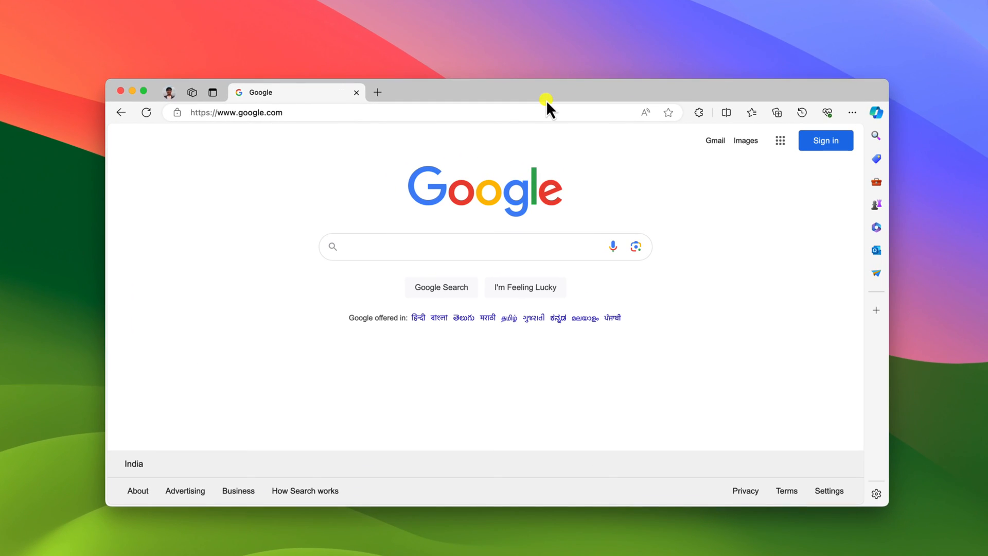
mouse_move(902, 409)
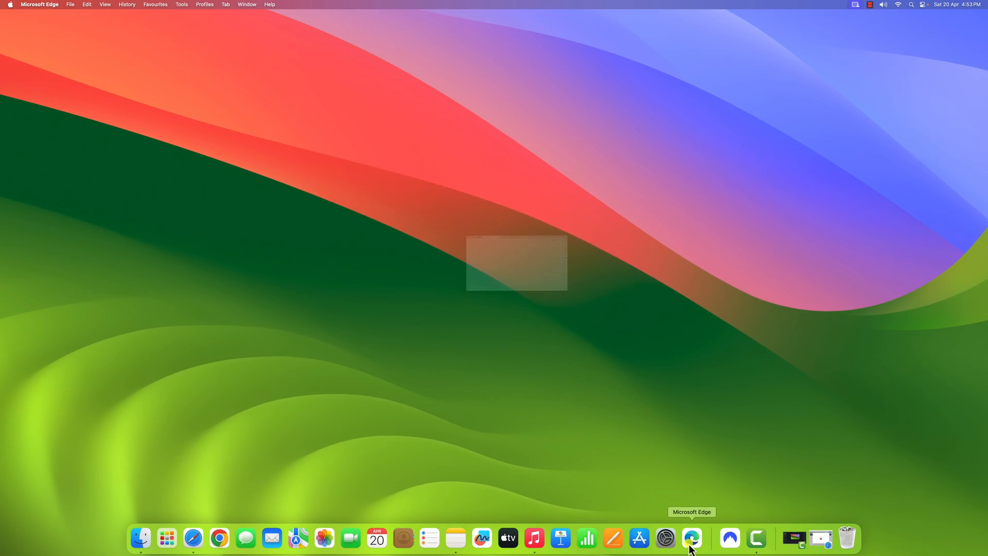
click(692, 539)
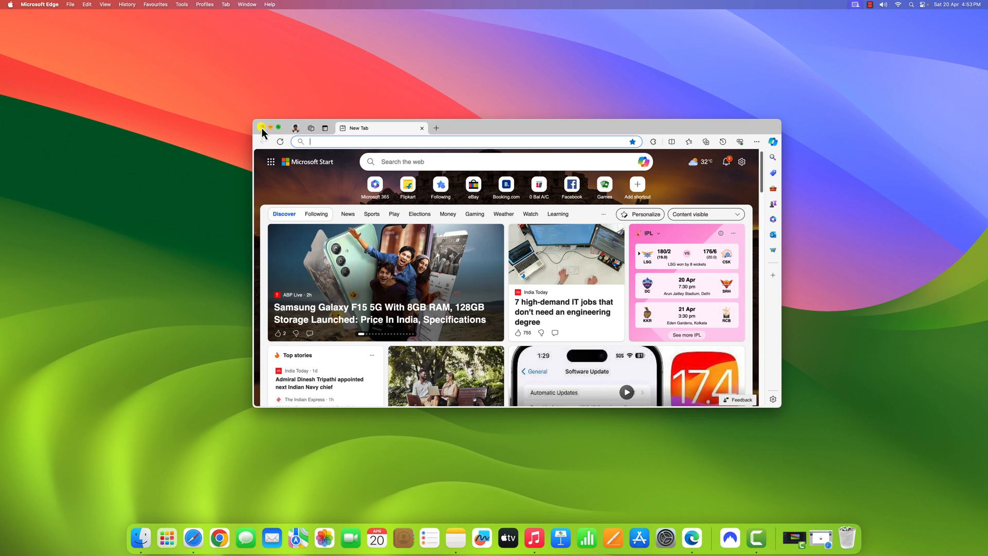
click(262, 128)
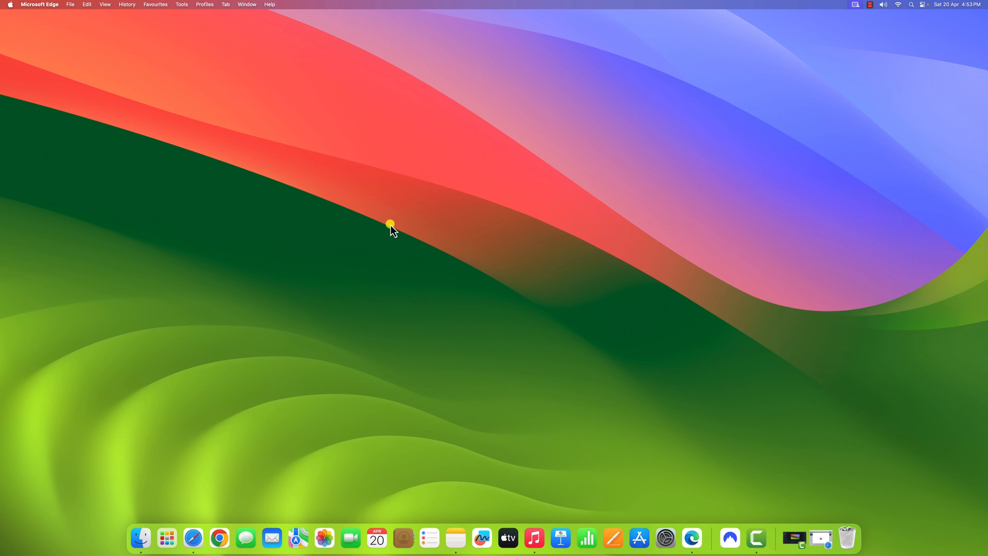
mouse_move(476, 305)
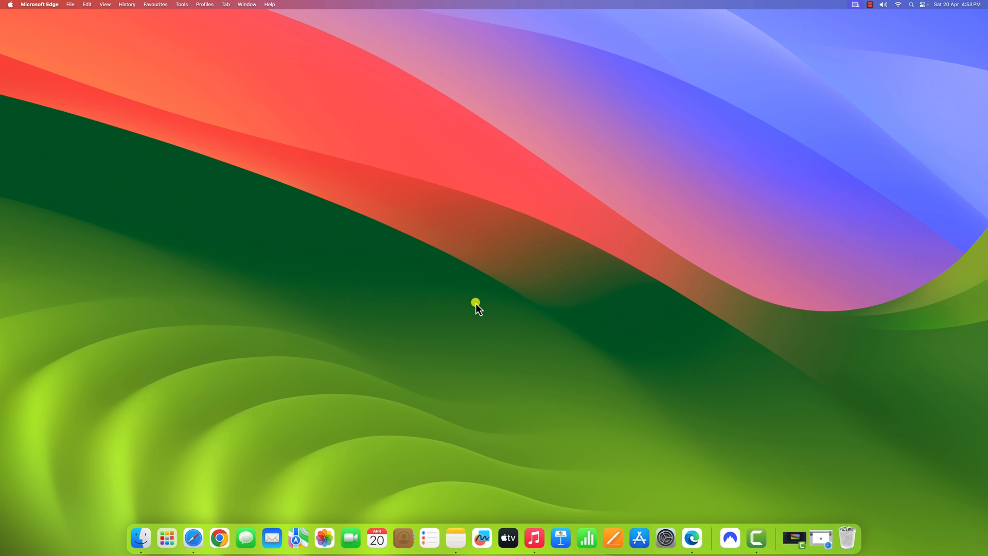